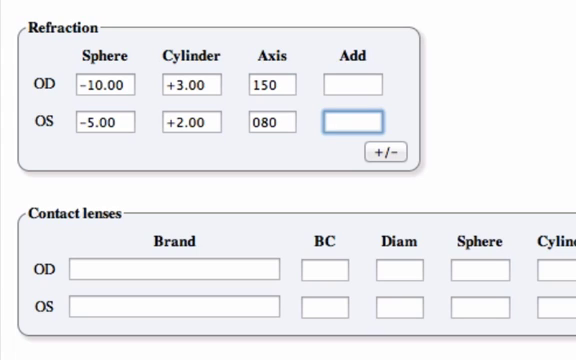
mouse_move(444, 153)
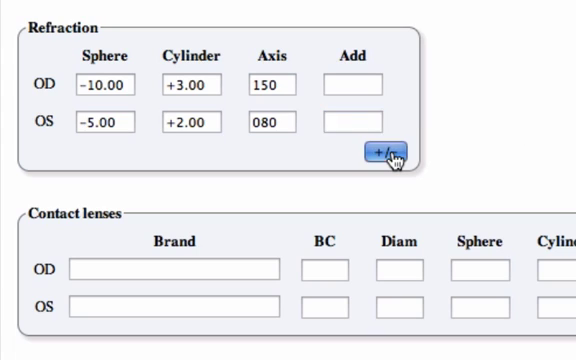
Transpose both eyes' refraction to minus cylinder (OD -7.00 -3.00 × 060, OS -3.00 -2.00 × 170) and back.
click(388, 156)
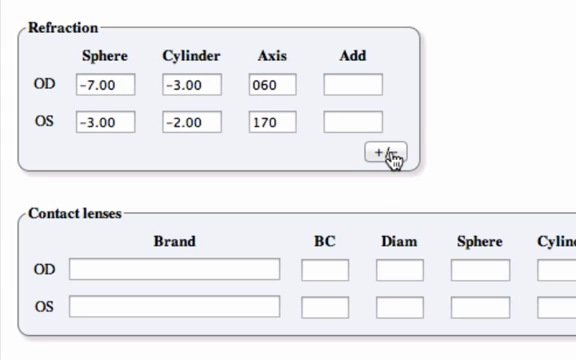
click(383, 153)
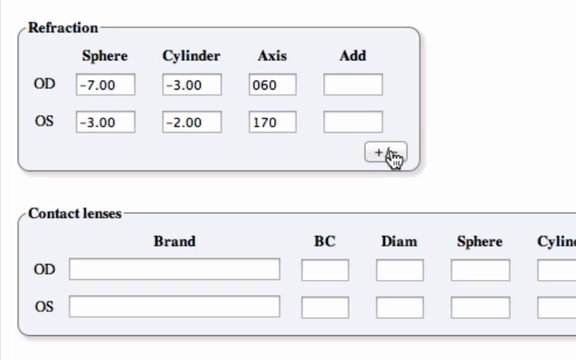
mouse_move(518, 106)
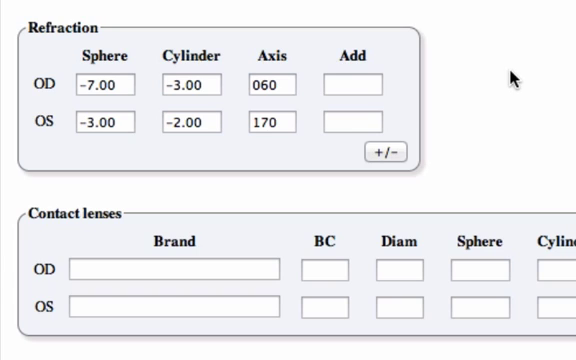
scroll(up, 3)
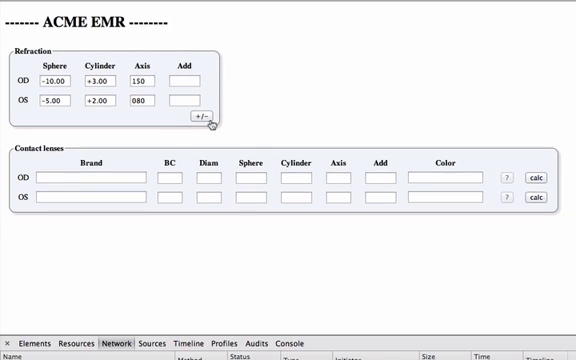
mouse_move(305, 107)
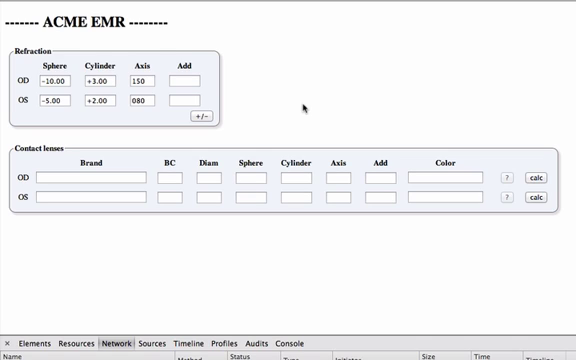
mouse_move(326, 106)
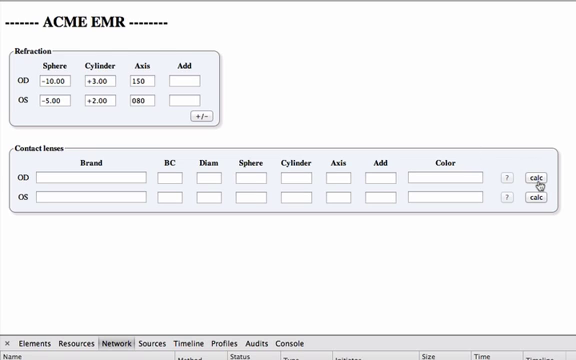
Calculate the right-eye lens power (-6.50 -2.50 × 060) and transpose the refraction to minus cylinder.
click(533, 181)
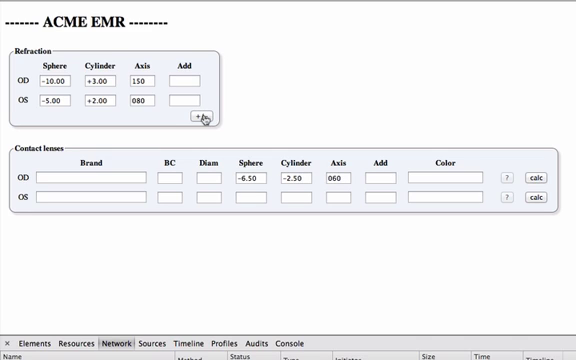
click(203, 120)
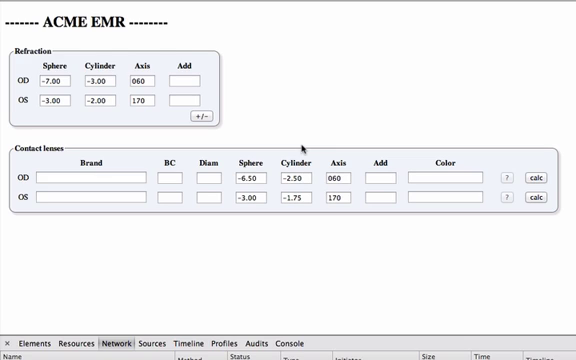
click(100, 178)
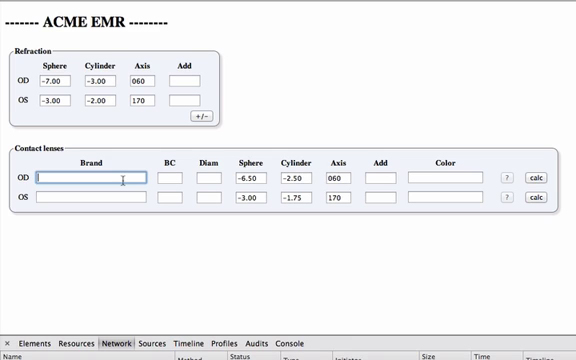
Choose Biofinity Toric (BC 8.7, diameter 14.5) for the right eye with sphere -10.00.
text(bio)
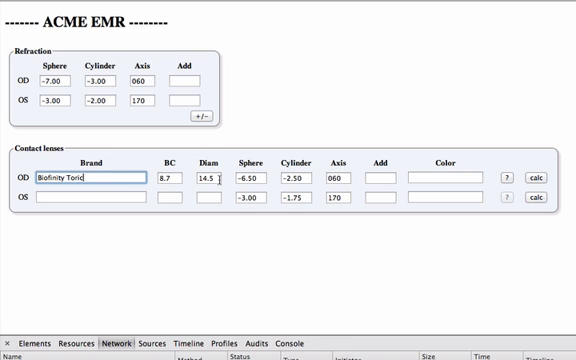
click(263, 186)
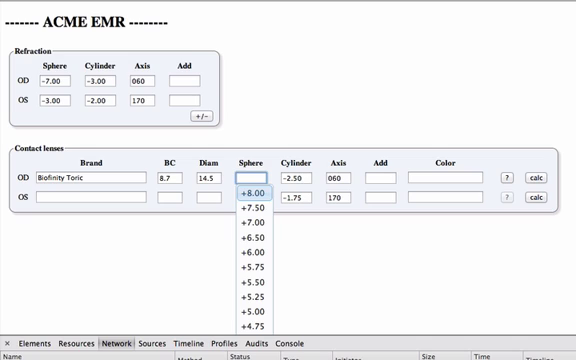
scroll(down, 3)
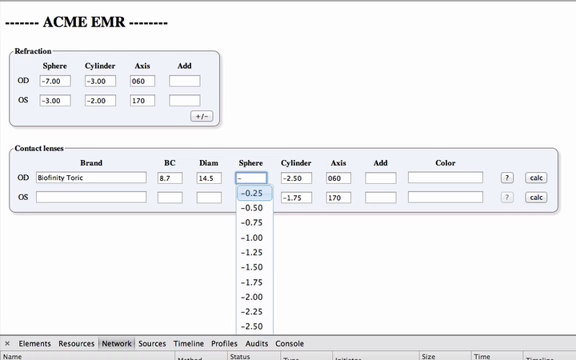
text(-7)
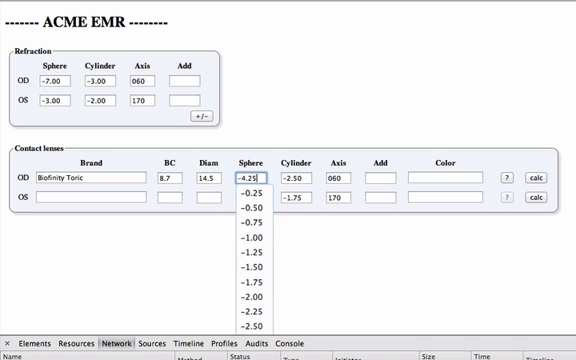
scroll(down, 3)
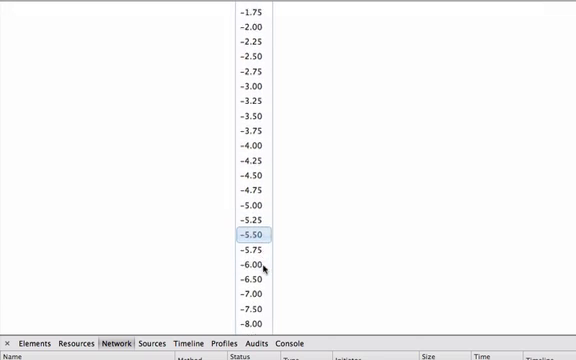
scroll(down, 3)
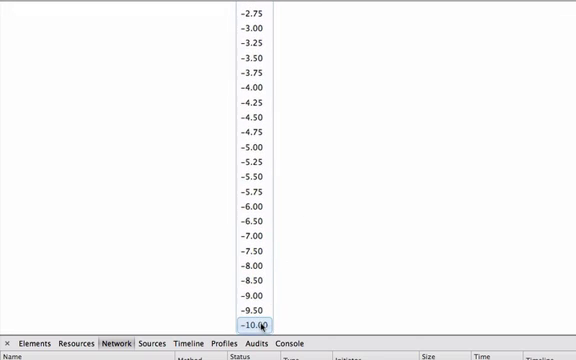
click(253, 326)
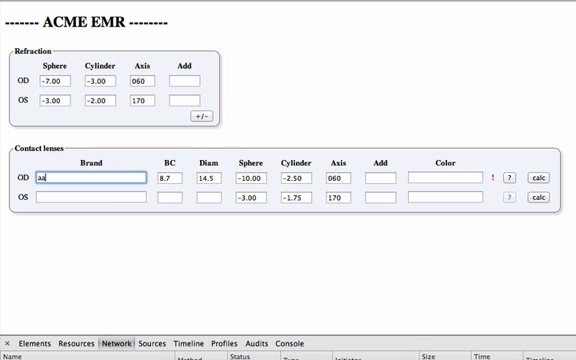
Switch the right-eye brand to Acuvue Advance for Astigmatism, filling BC 8.6 and diameter 14.50.
text(aa)
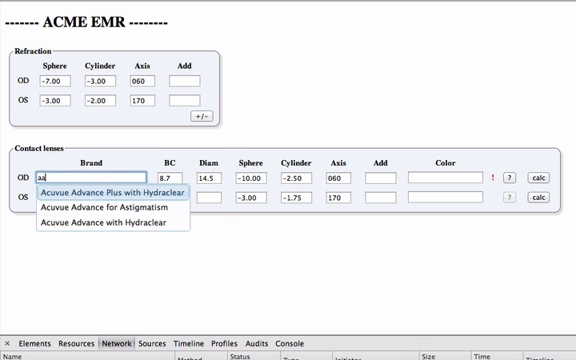
click(111, 209)
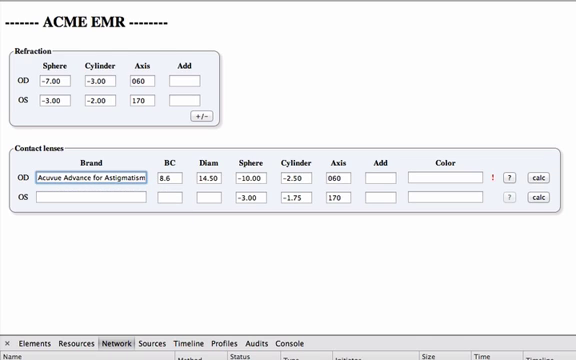
click(177, 180)
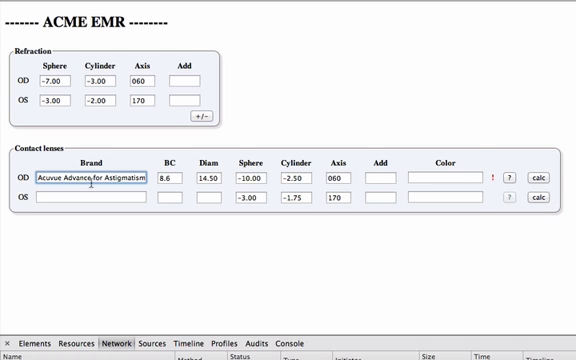
mouse_move(478, 177)
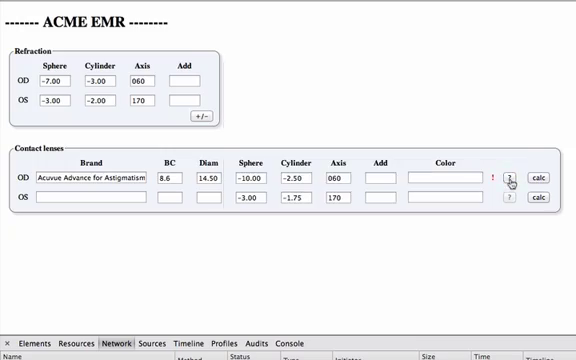
click(509, 176)
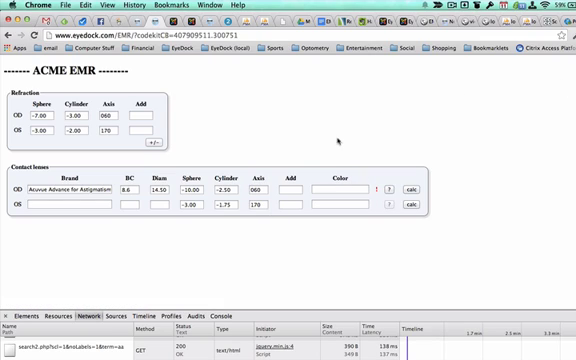
mouse_move(175, 118)
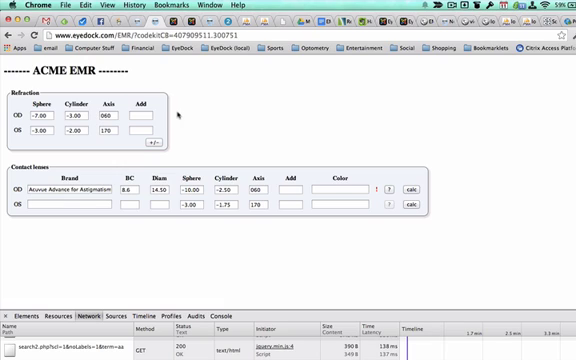
mouse_move(320, 172)
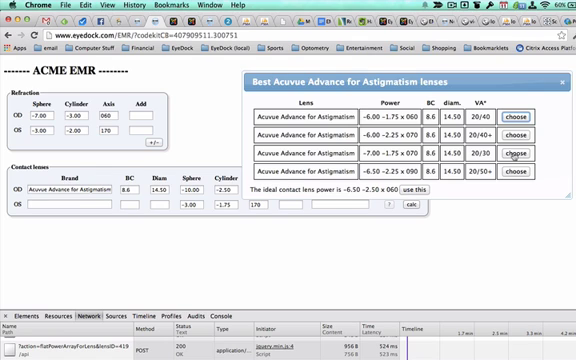
Choose the -7.00 -2.25 × 070 row from the Best lenses list.
click(523, 155)
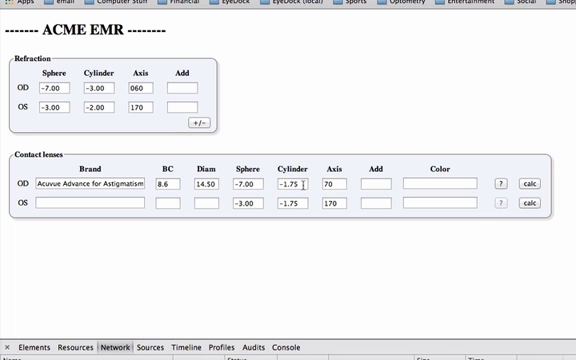
Show the available cylinder powers for the right-eye Acuvue lens.
click(300, 183)
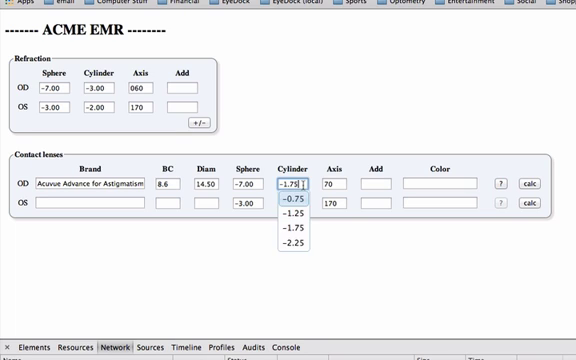